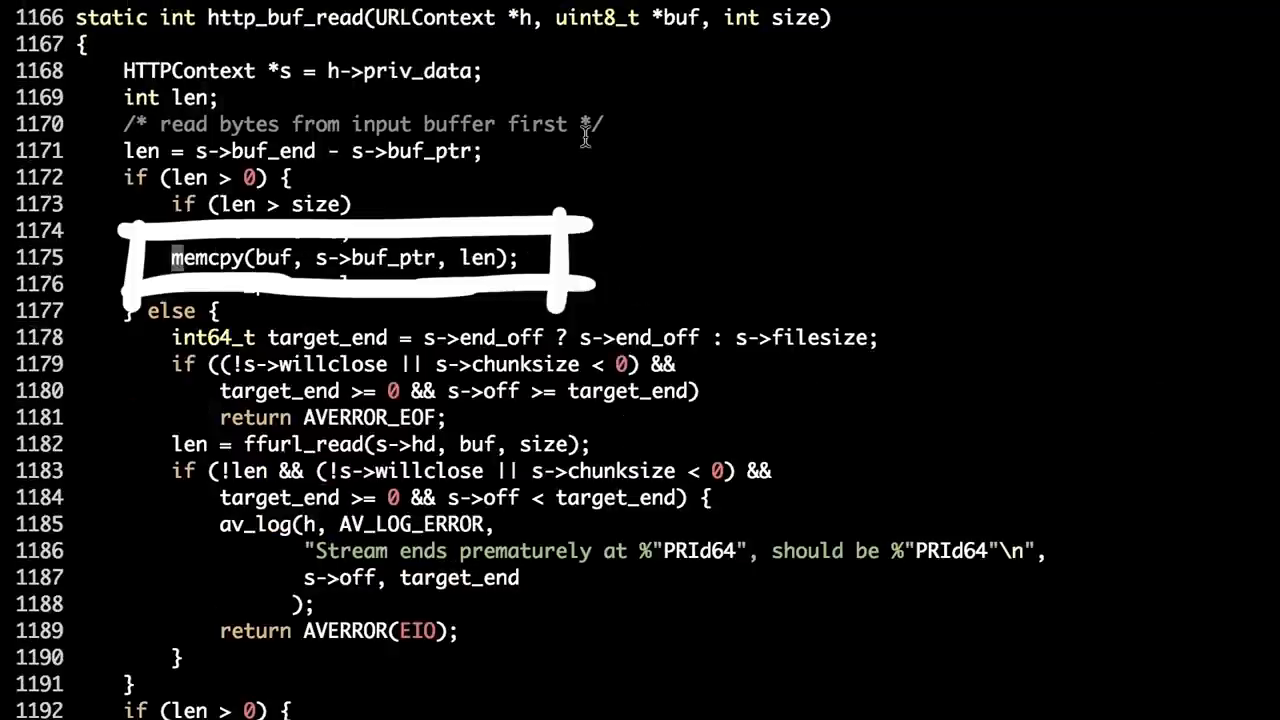
Step: Show libavformat/avio.h's READING buffer diagram in a split above http.c's http_buf_read
left_click_drag(700, 150, 490, 210)
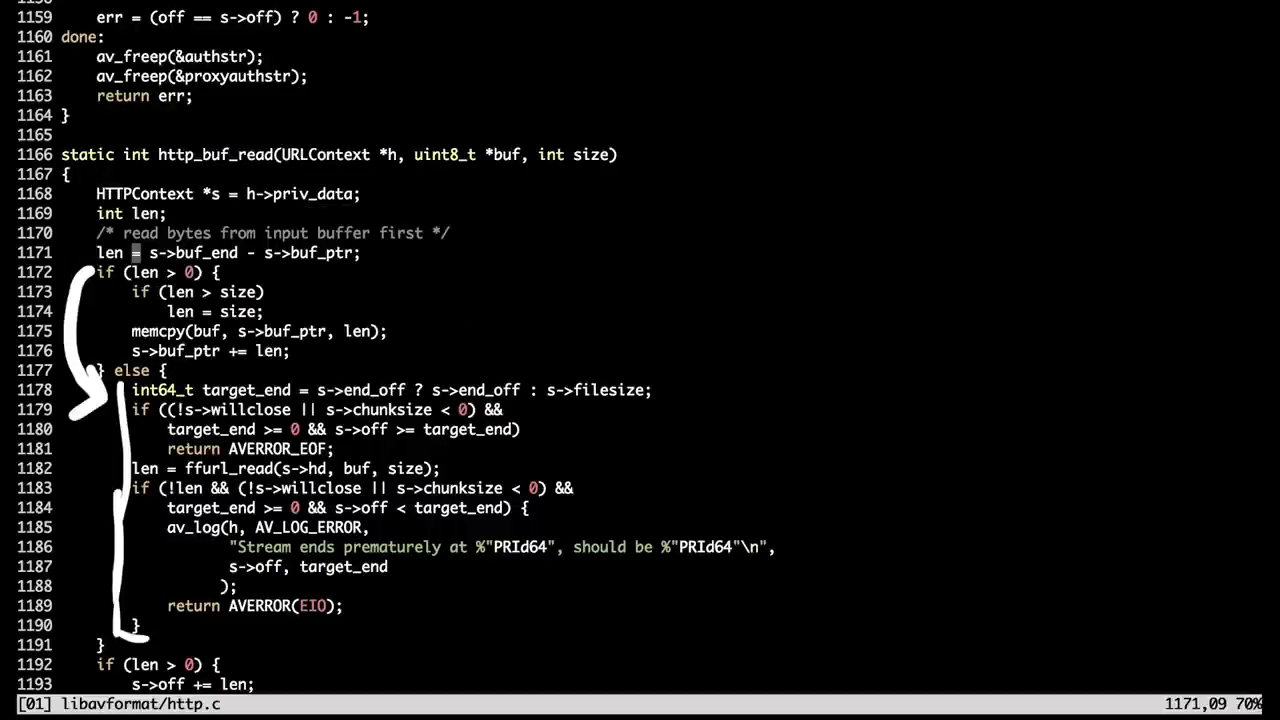
left_click_drag(160, 440, 510, 495)
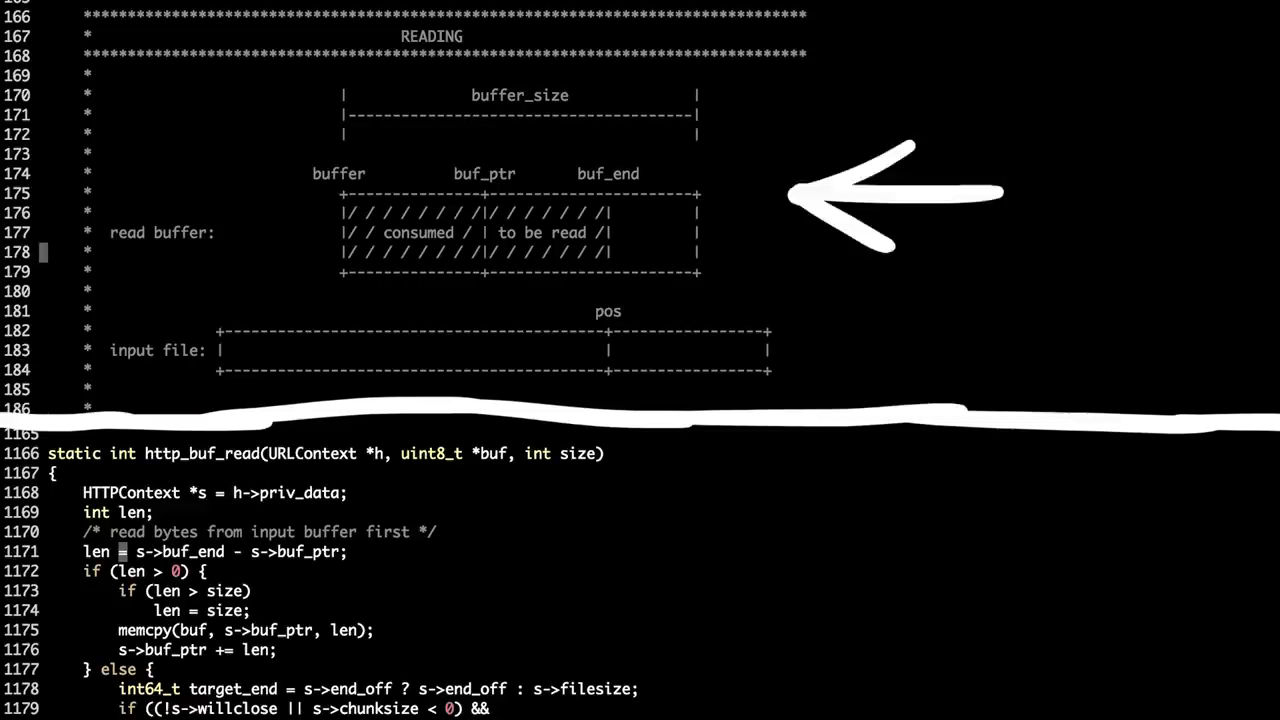
key("Down")
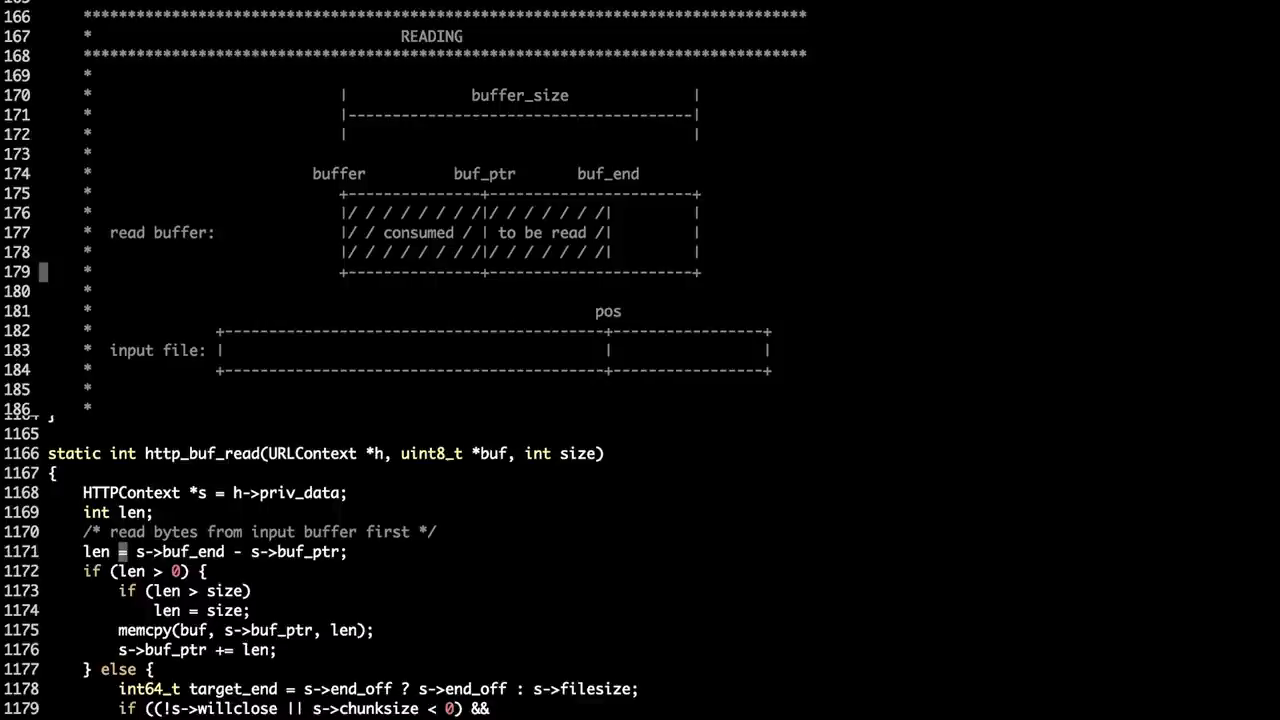
left_click_drag(485, 255, 615, 245)
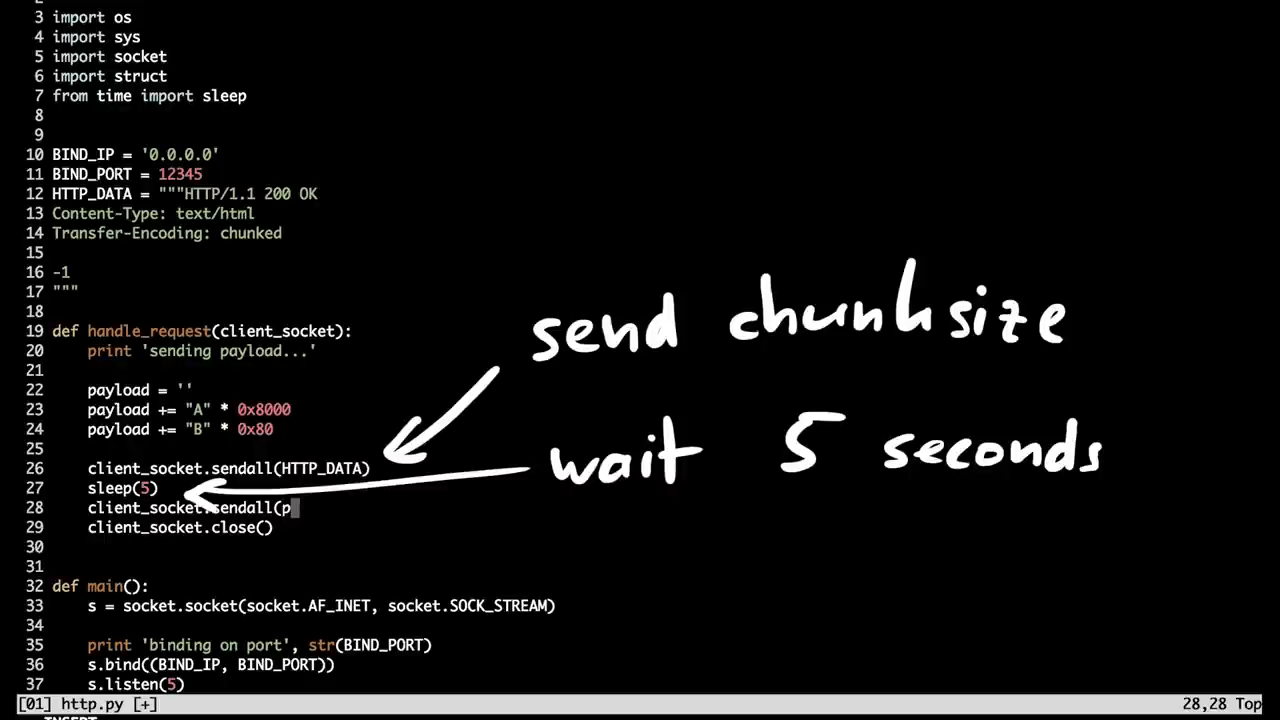
Step: Complete line 28 as client_socket.sendall(payload) after the sleep(5) line
type("ayload")
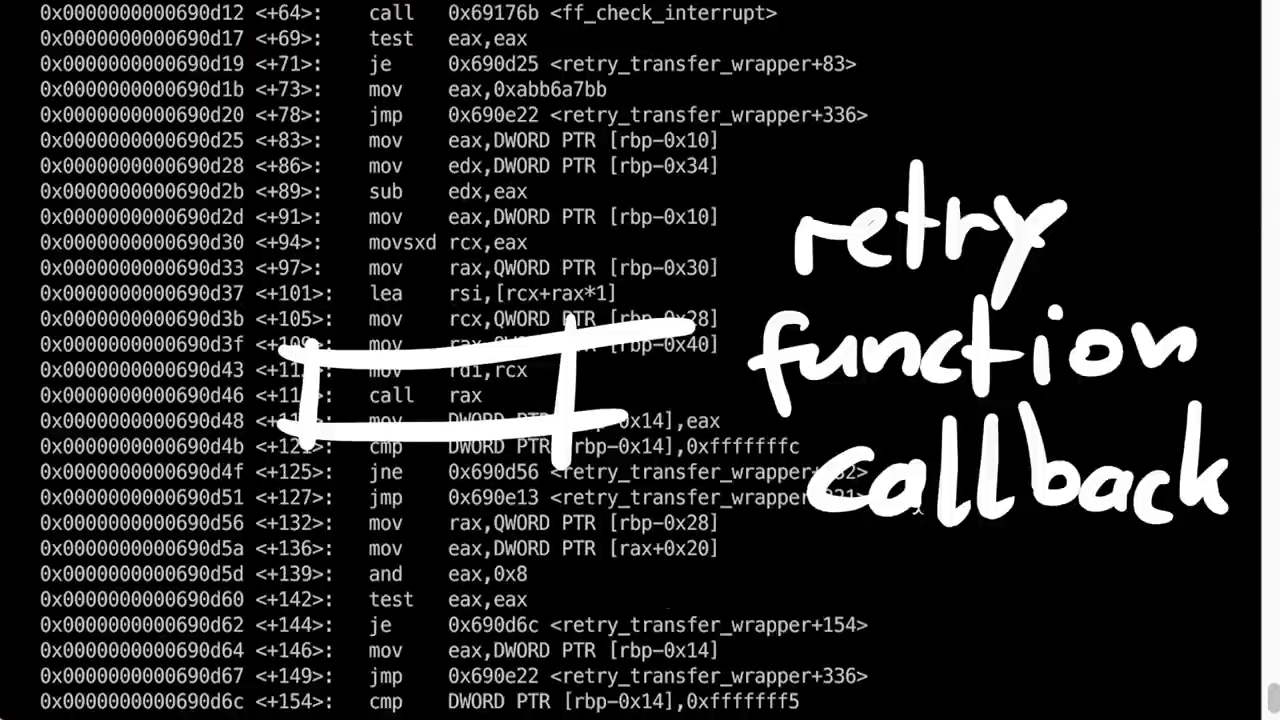
type("r -i http://192.168.178.21:1234")
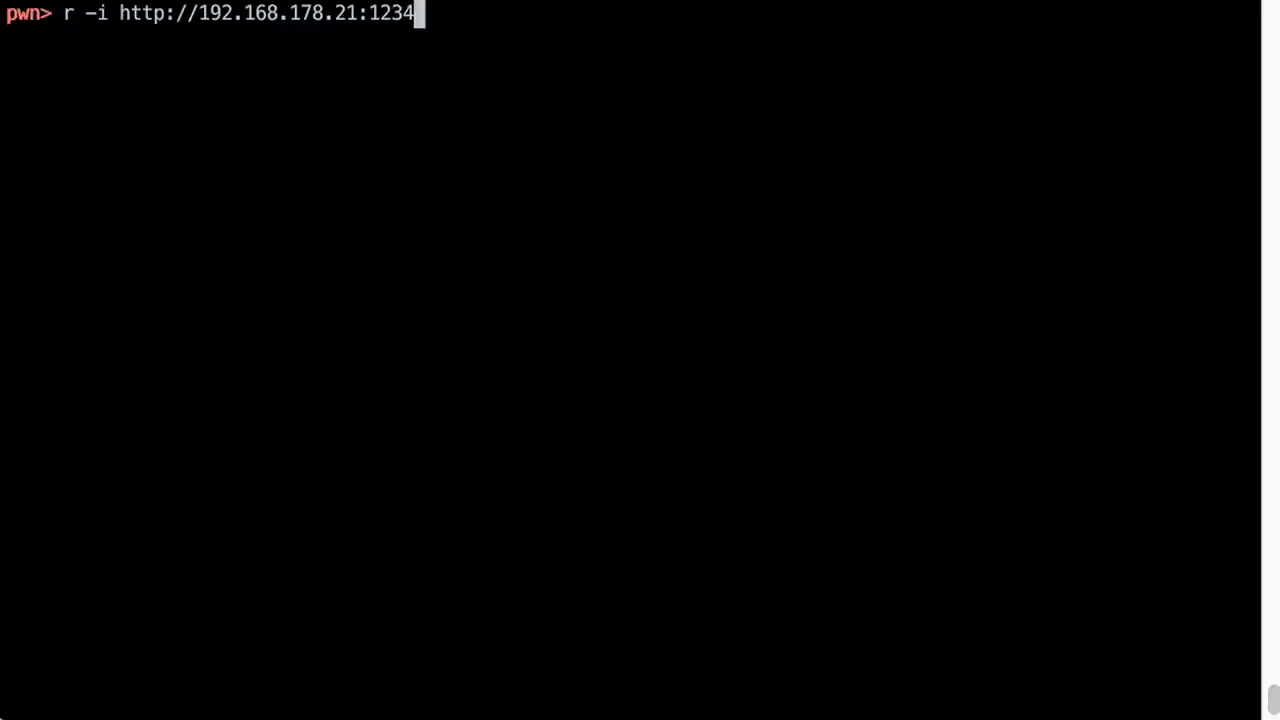
key("Return")
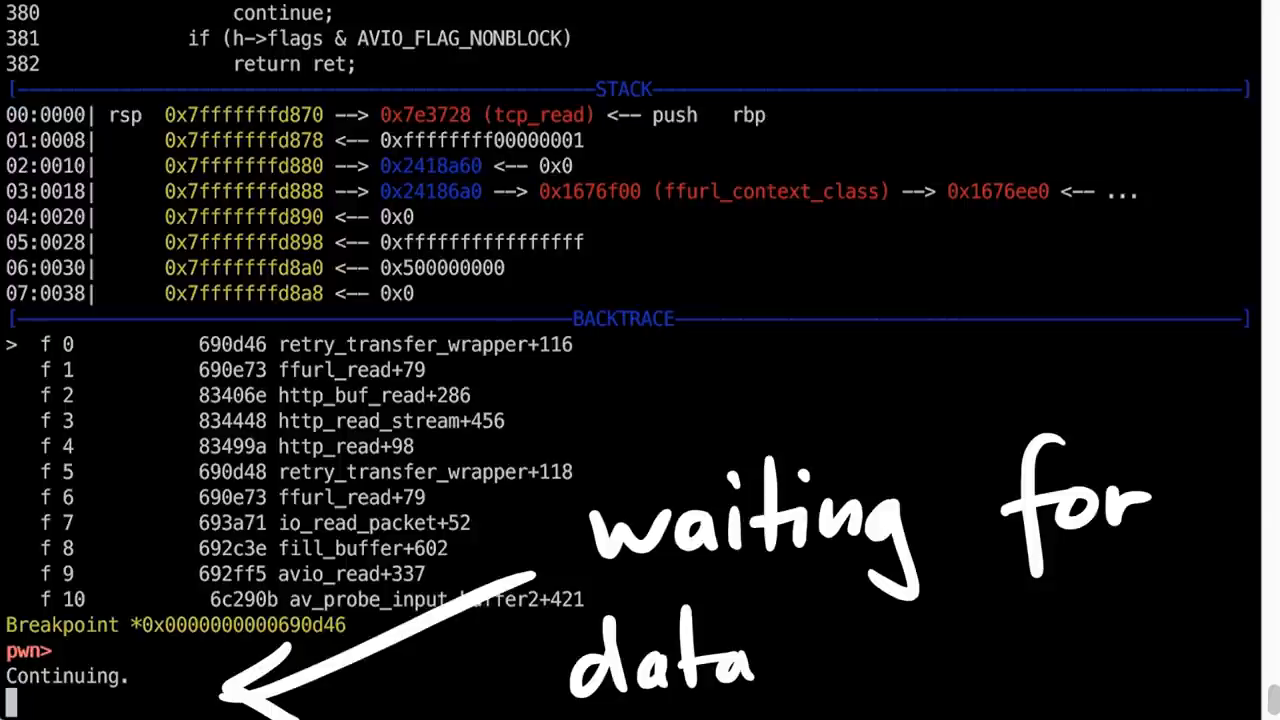
key("Return")
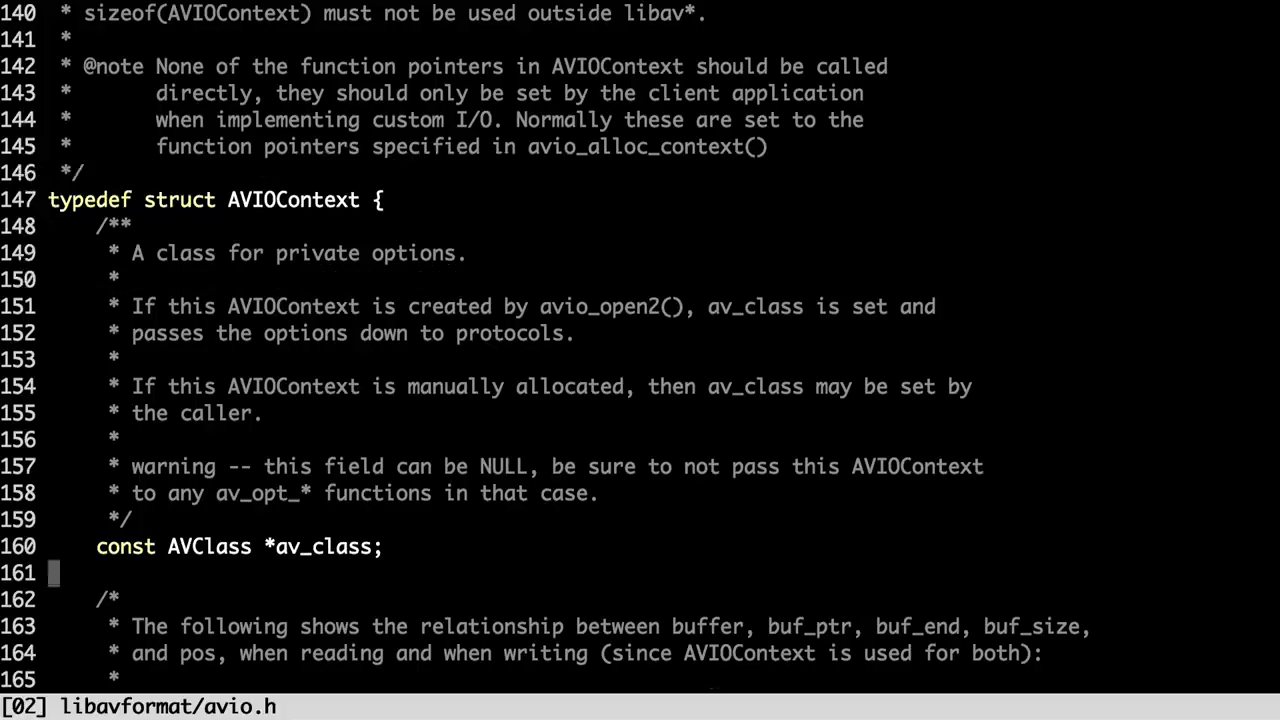
Step: Scroll avio.h down to the typedef struct AVIOContext definition
scroll("down", 3)
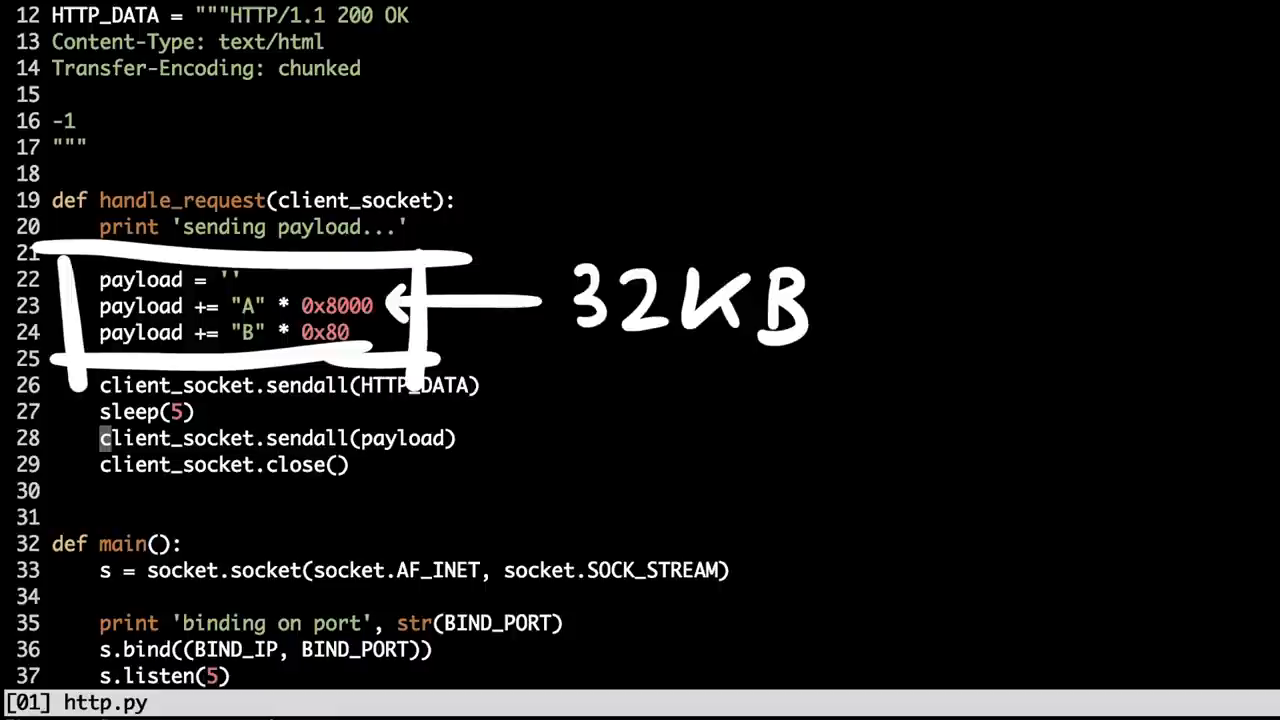
Step: Return to http.py's payload lines of 0x8000 'A' bytes and 0x80 'B' bytes
left_click_drag(580, 345, 380, 335)
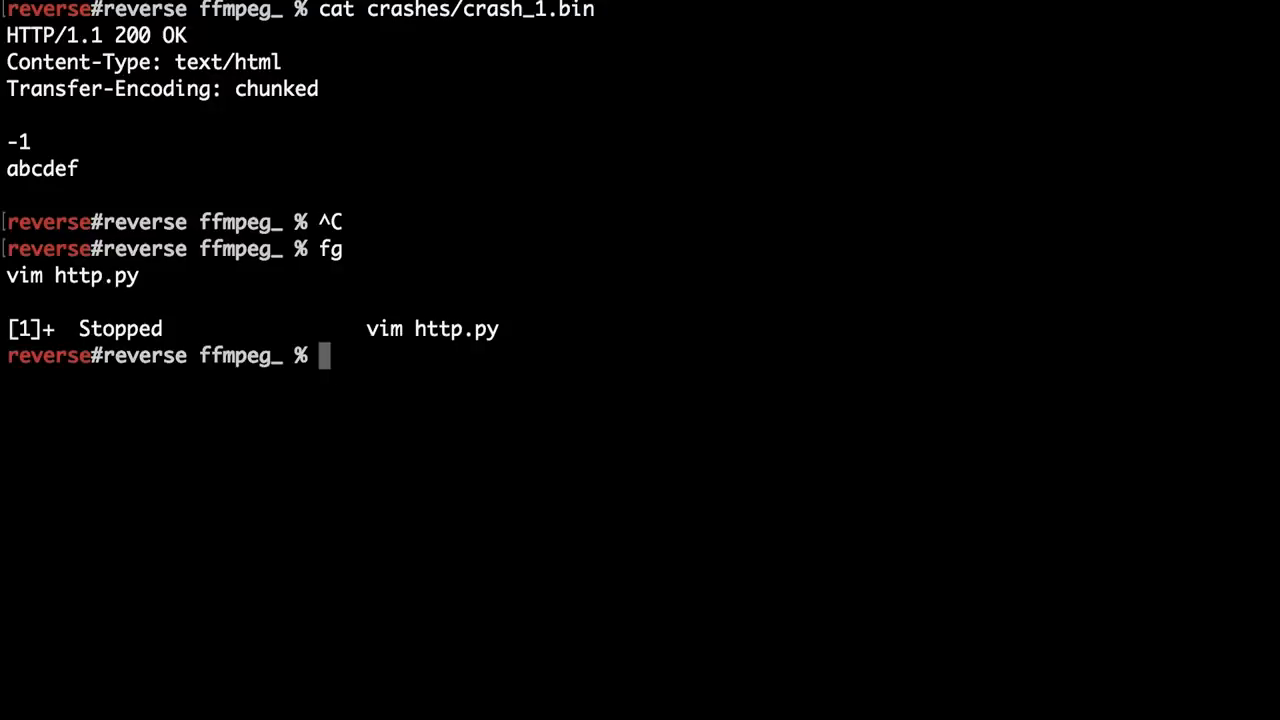
Step: Launch python http.py in the background and run ffmpeg until the aviobuf.c SIGABRT assertion
type("python http.py &")
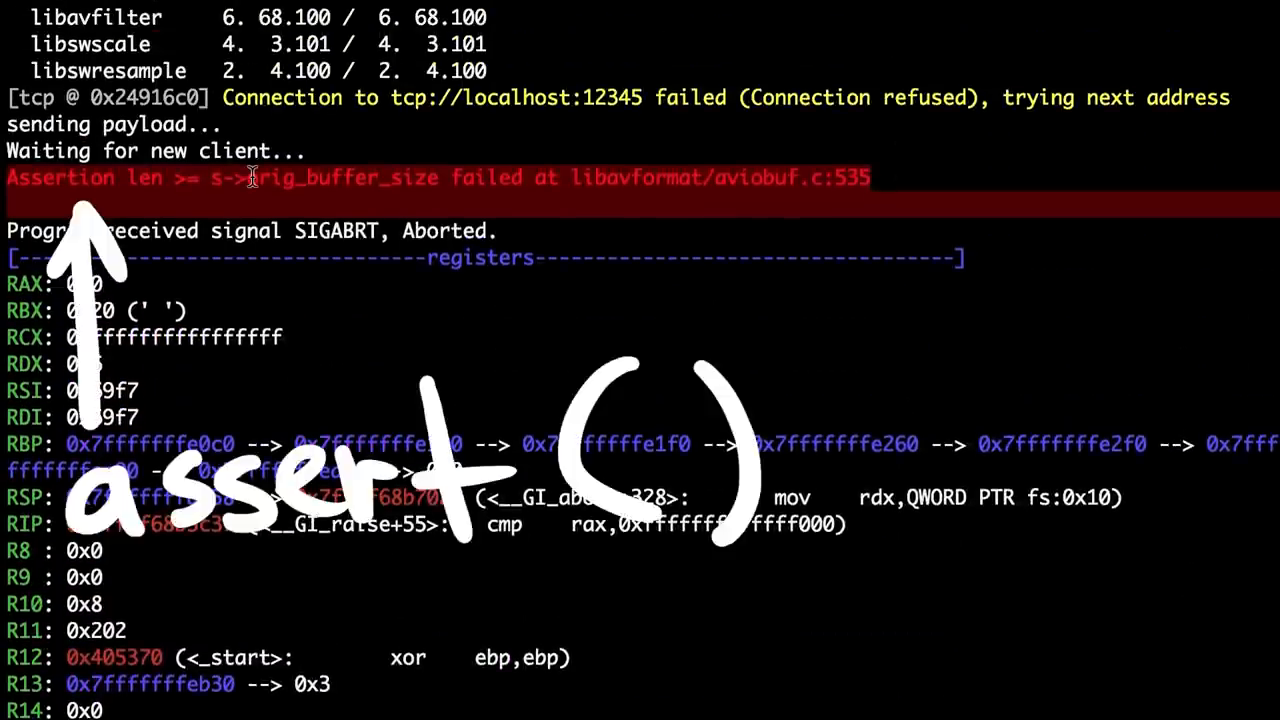
double_click(340, 177)
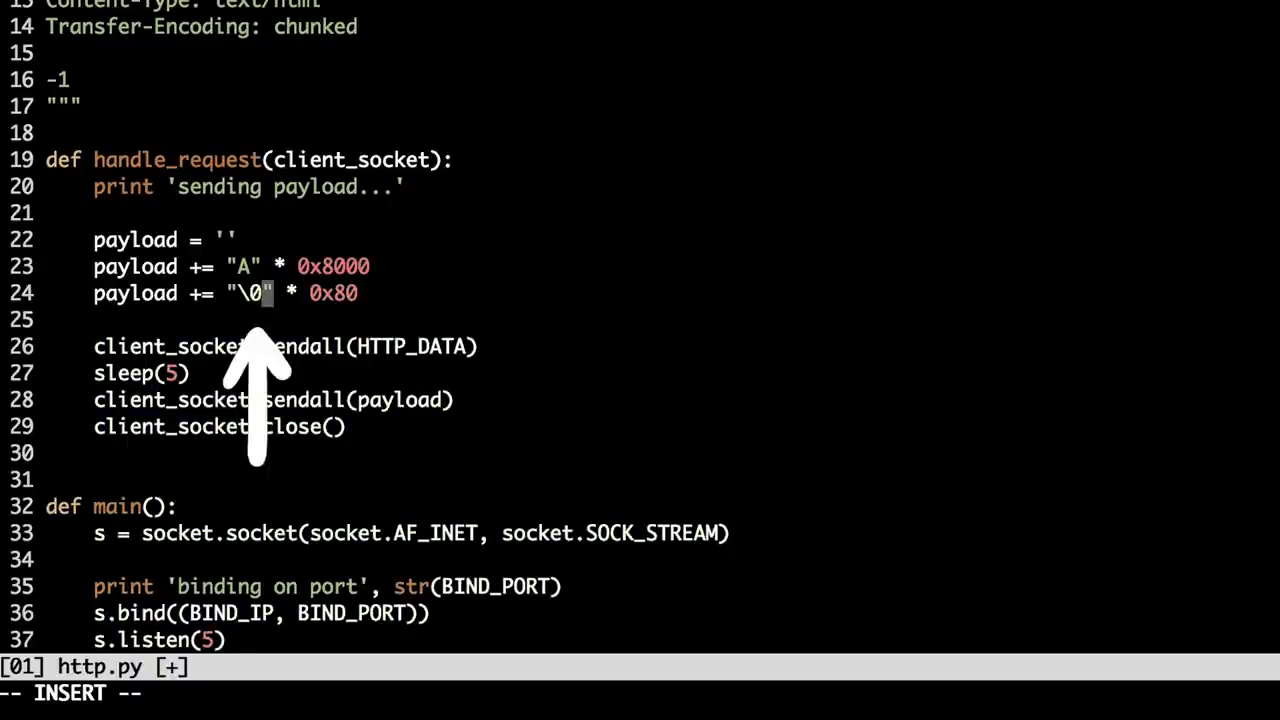
Step: Duplicate the payload line and change it to payload += "C" * 0x20
type("ayp")
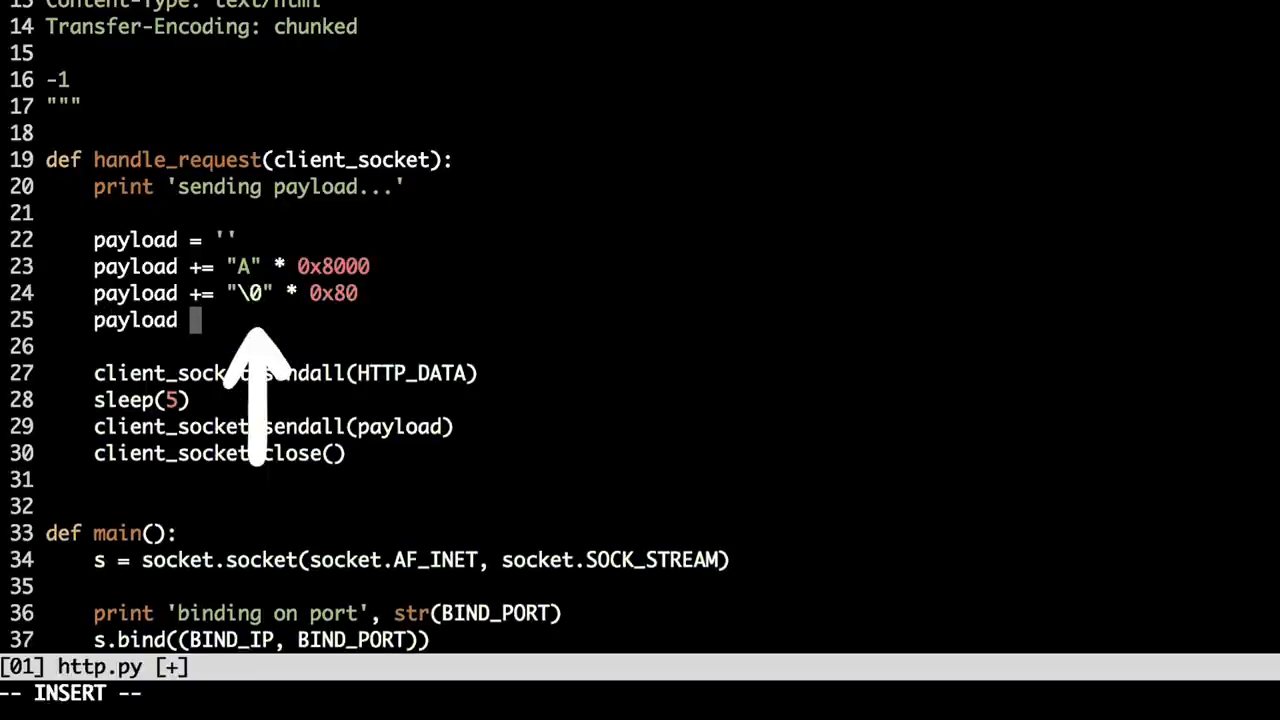
type("+= '")
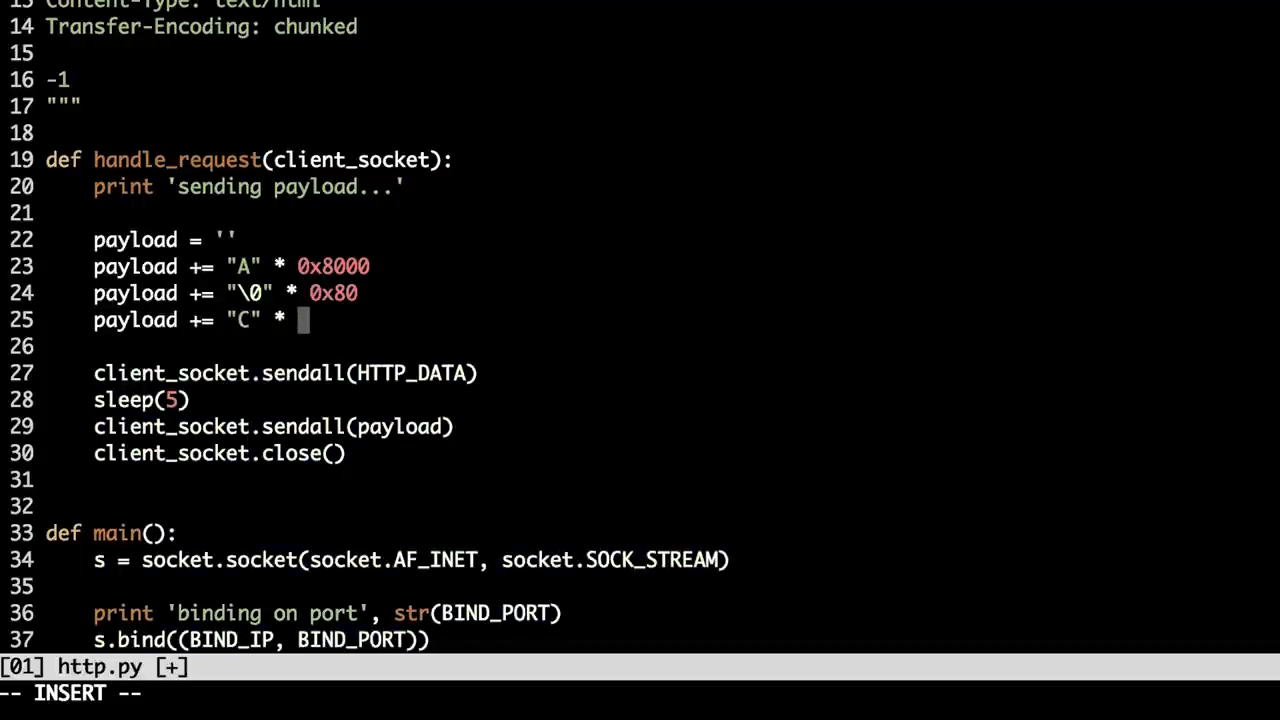
type("0x20")
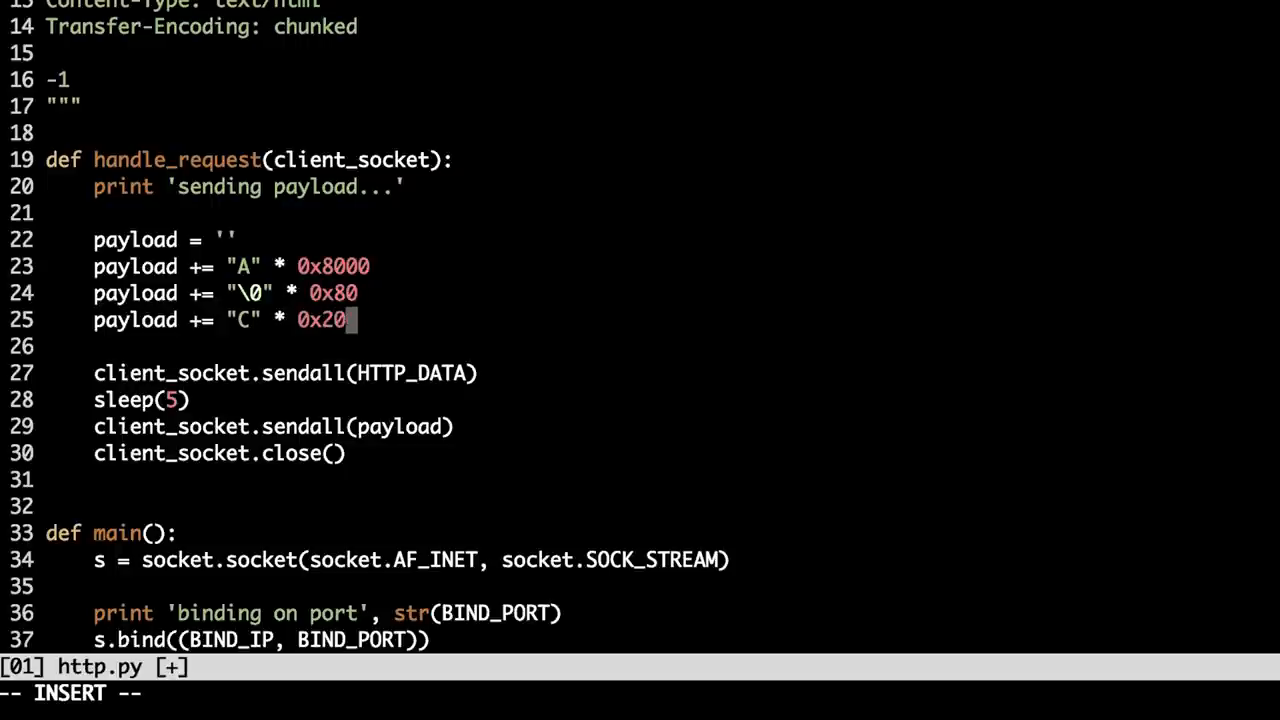
key("Escape")
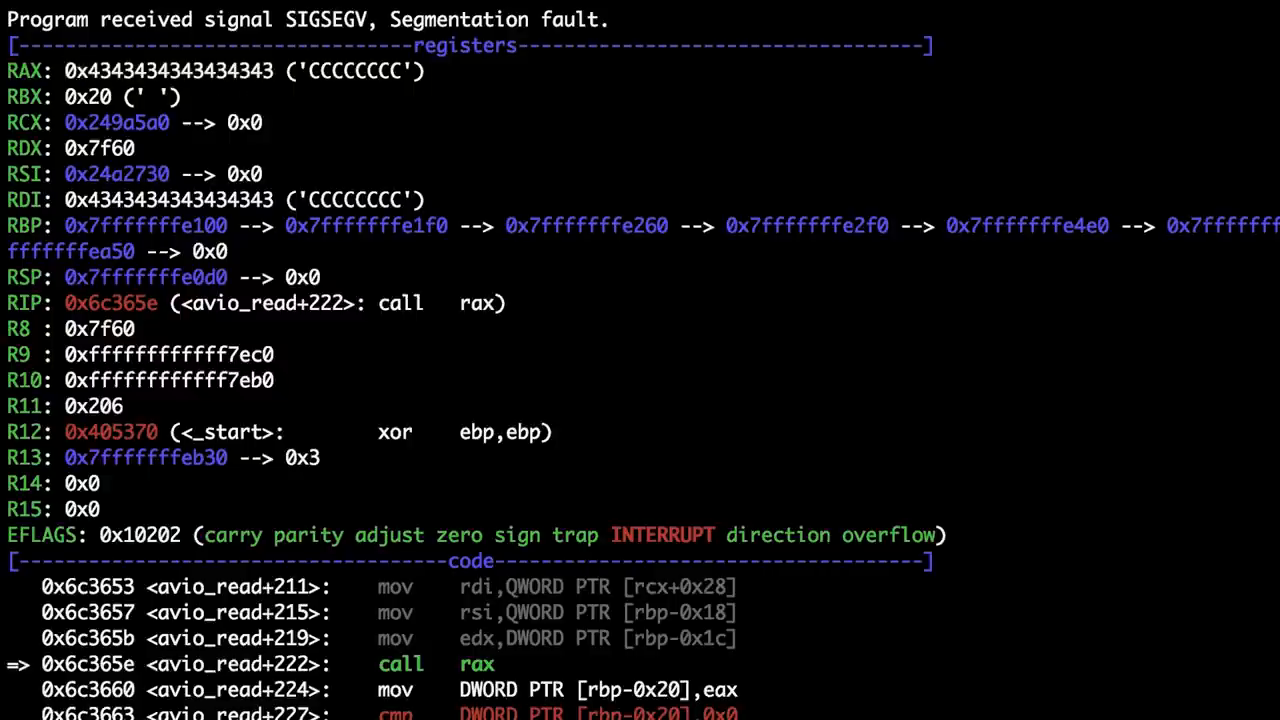
mouse_move(207, 308)
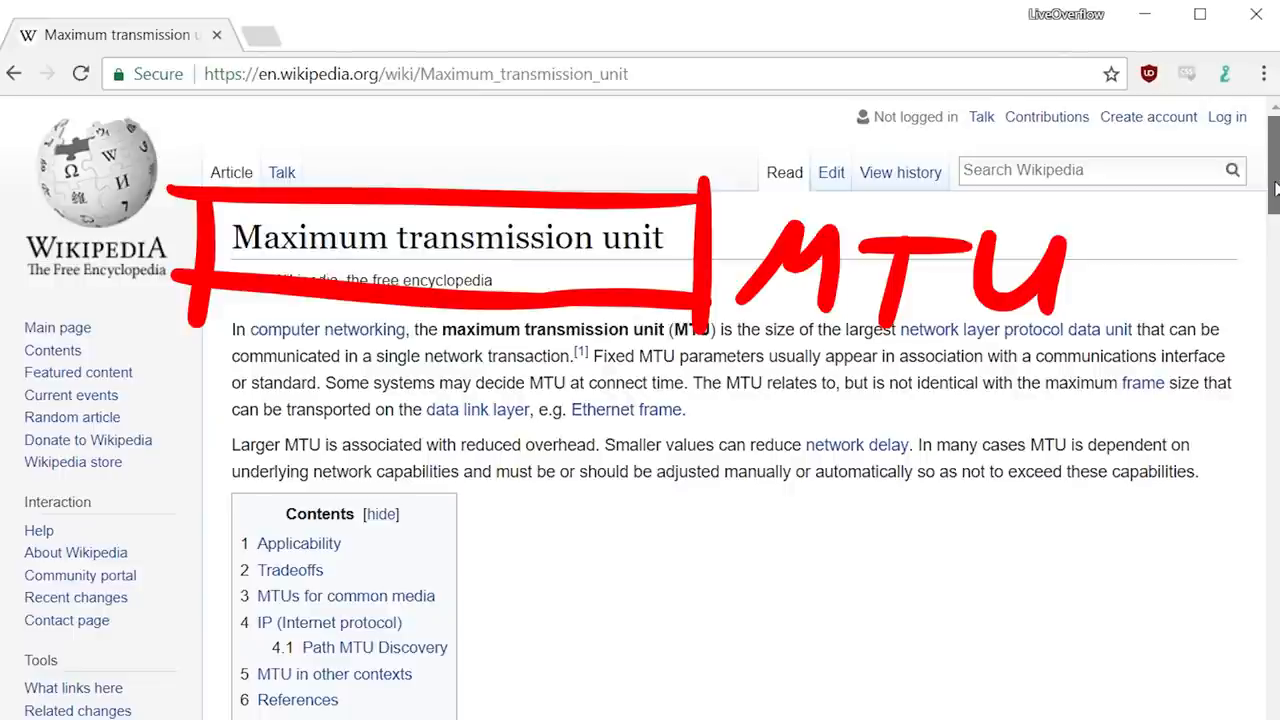
Step: Scroll the Maximum transmission unit article to the MTUs table showing Ethernet v2 at 1500 bytes
scroll("down", 3)
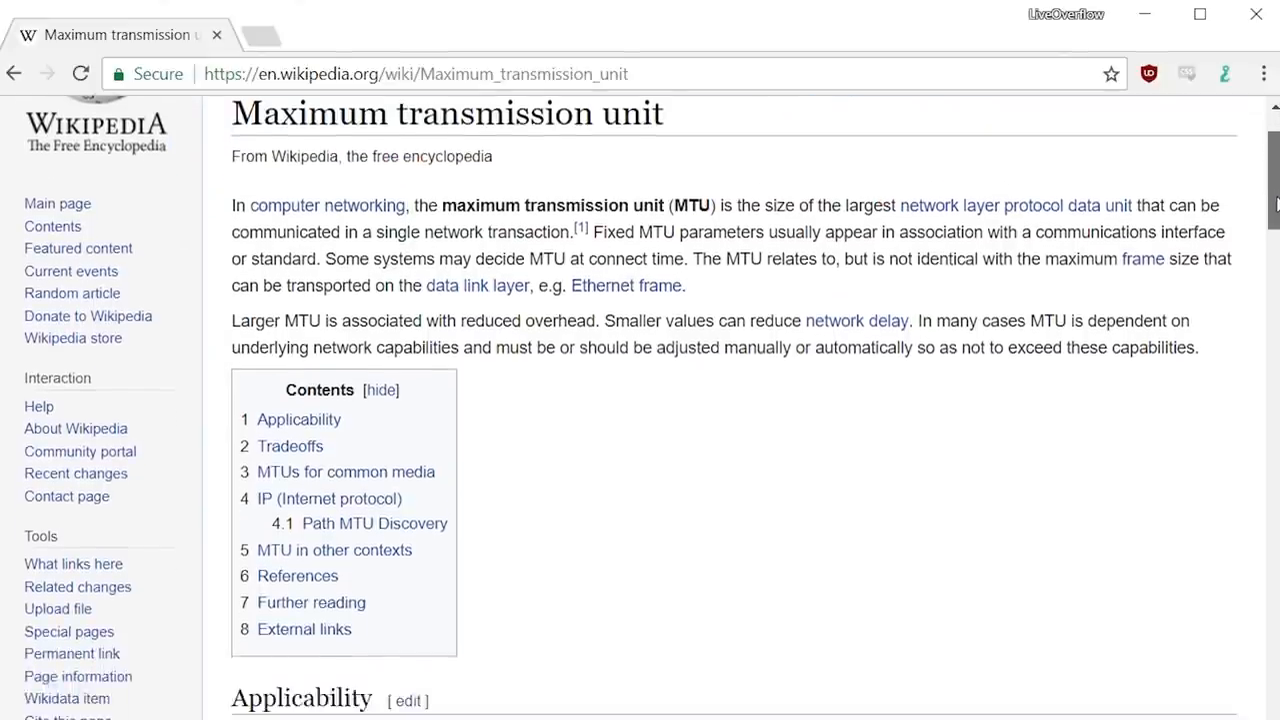
scroll("down", 3)
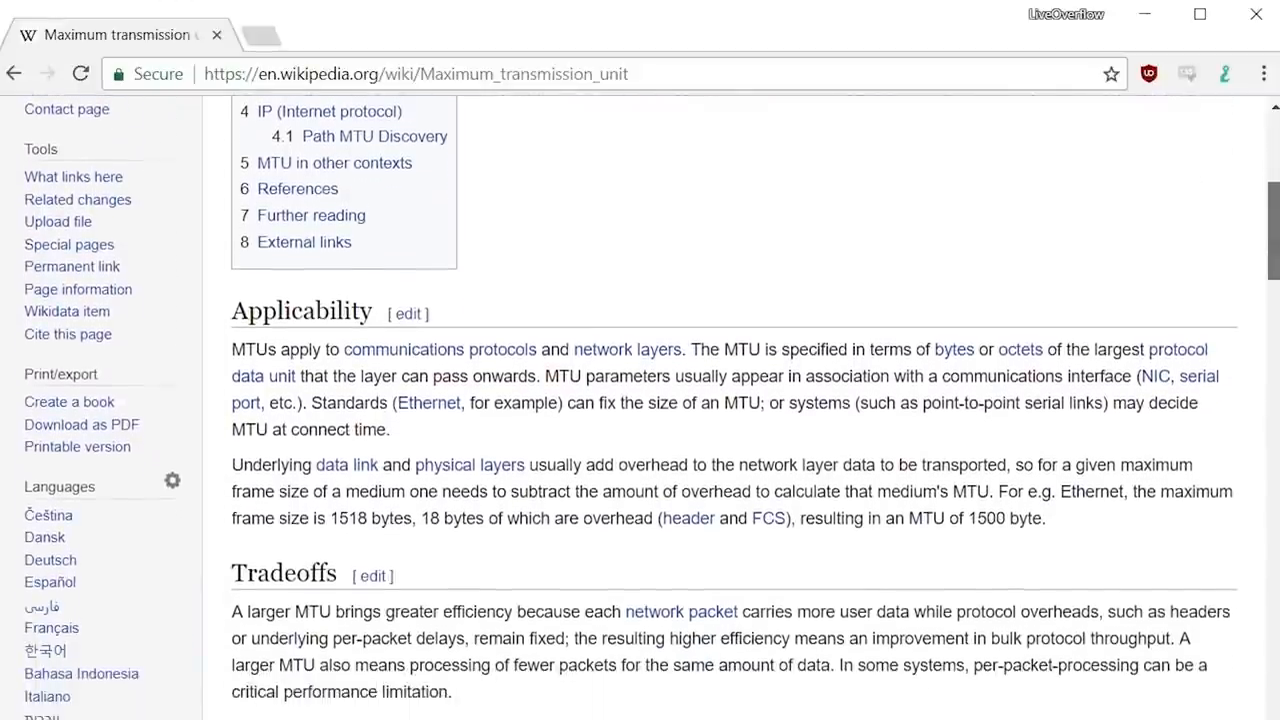
scroll("down", 3)
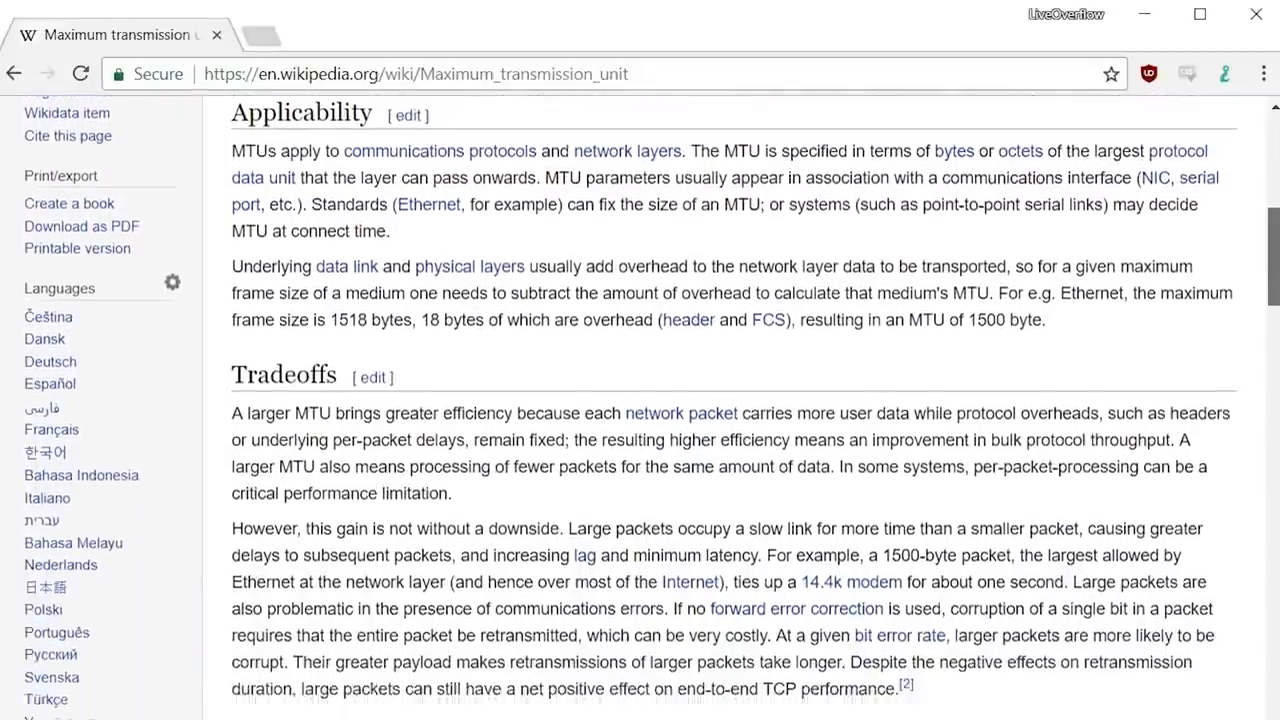
scroll("down", 3)
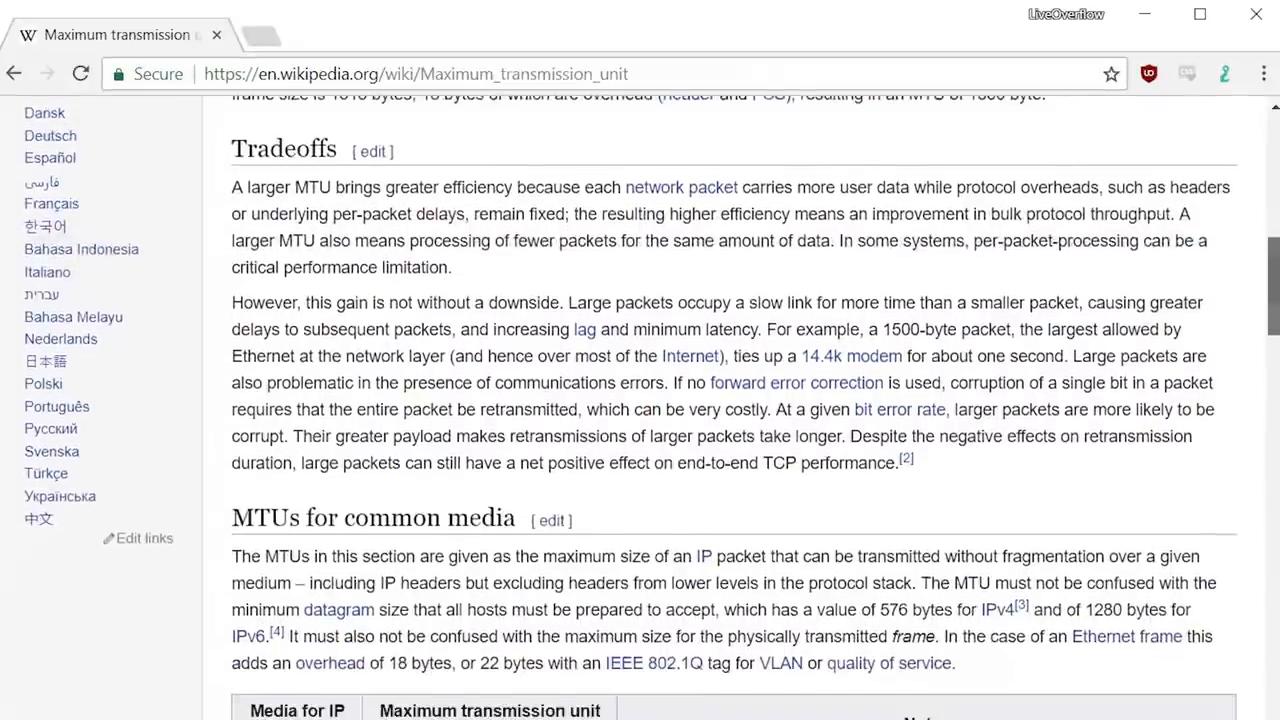
scroll("down", 3)
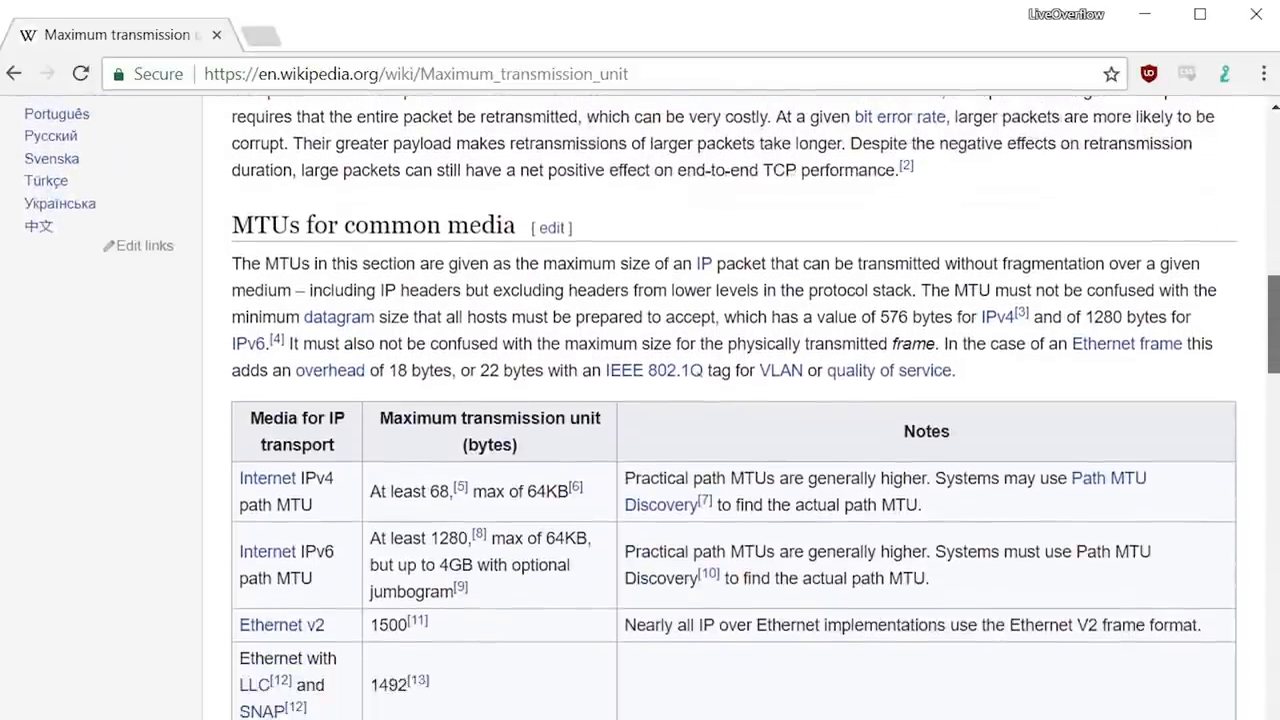
scroll("down", 3)
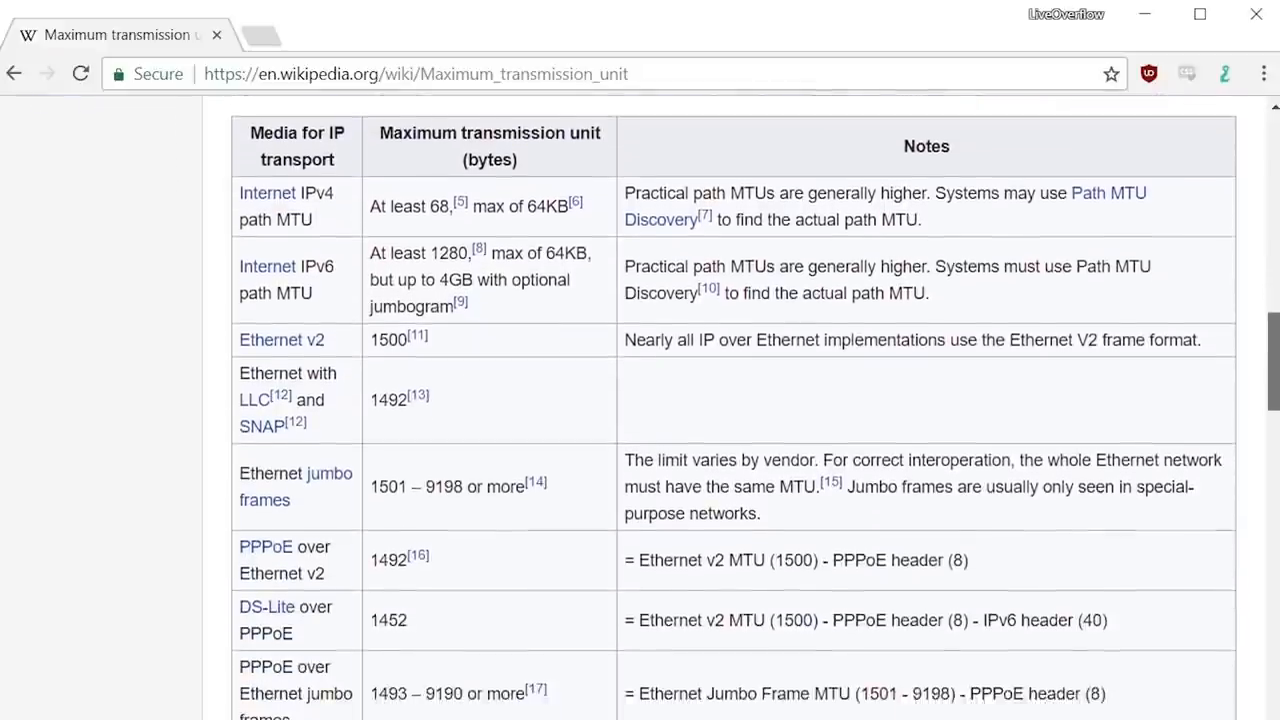